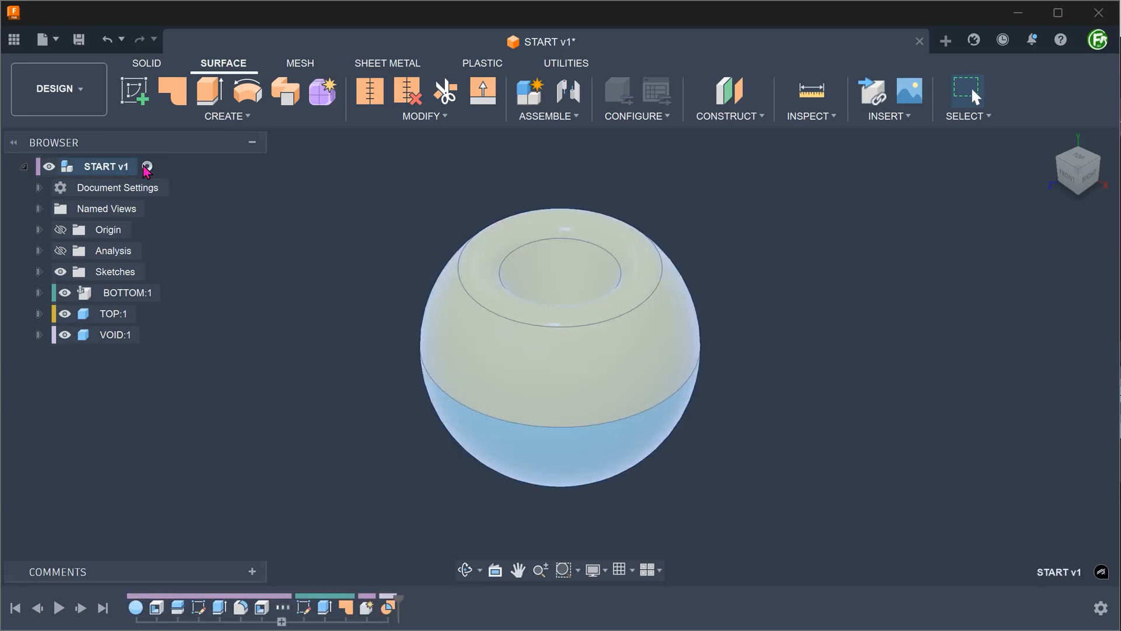
# Step: Create a new empty component named BOX in the START v1 design
pyautogui.click(225, 98)
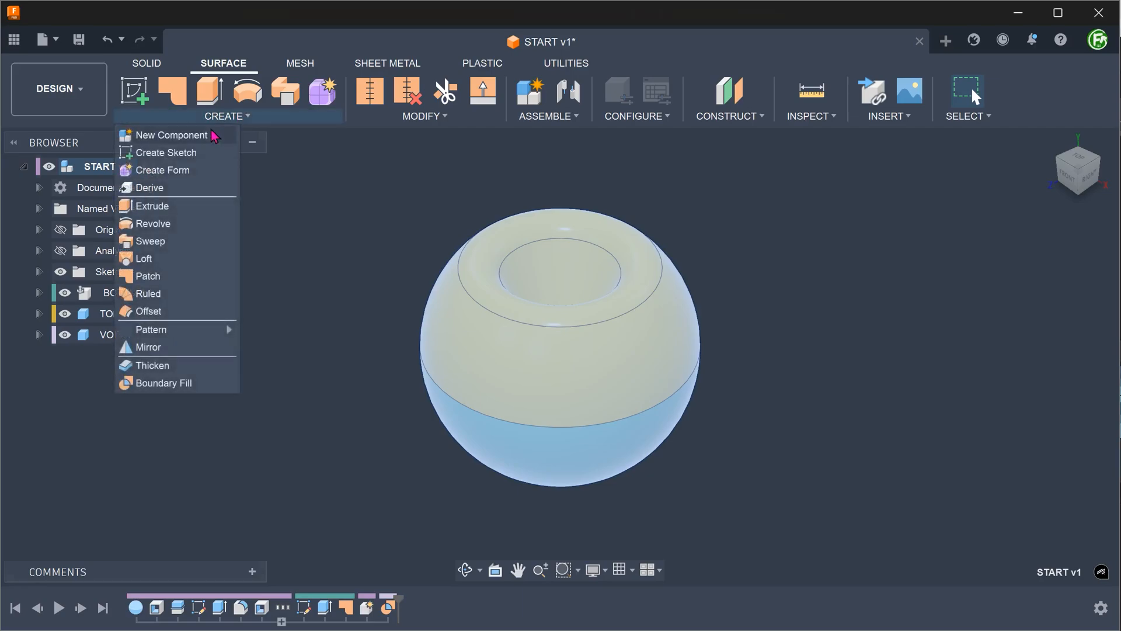
pyautogui.click(171, 134)
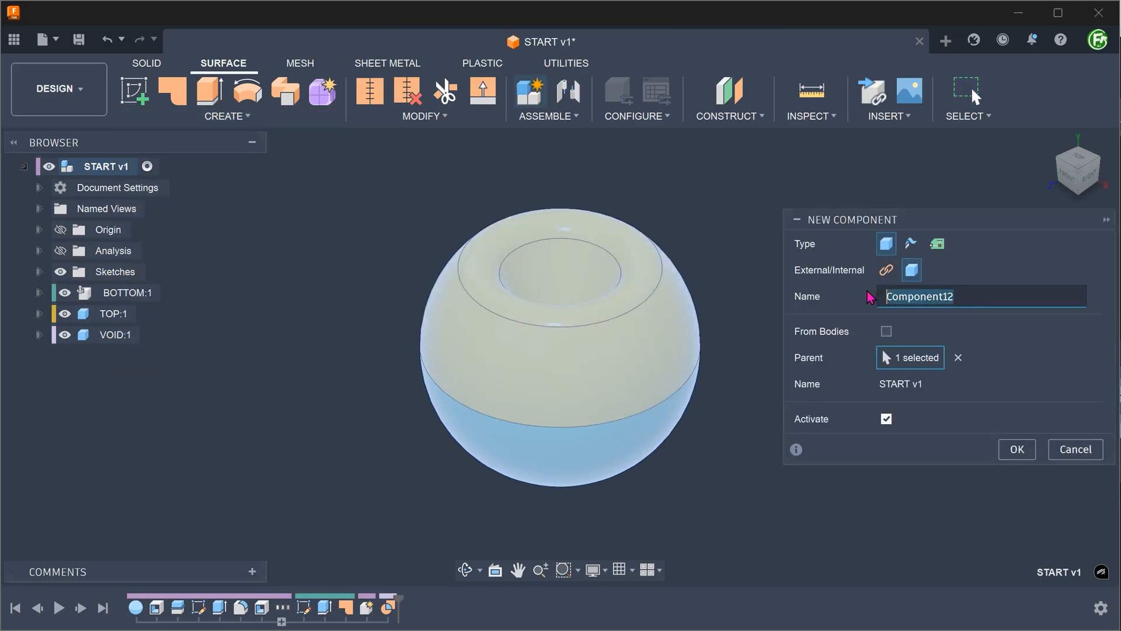
pyautogui.write('BOX')
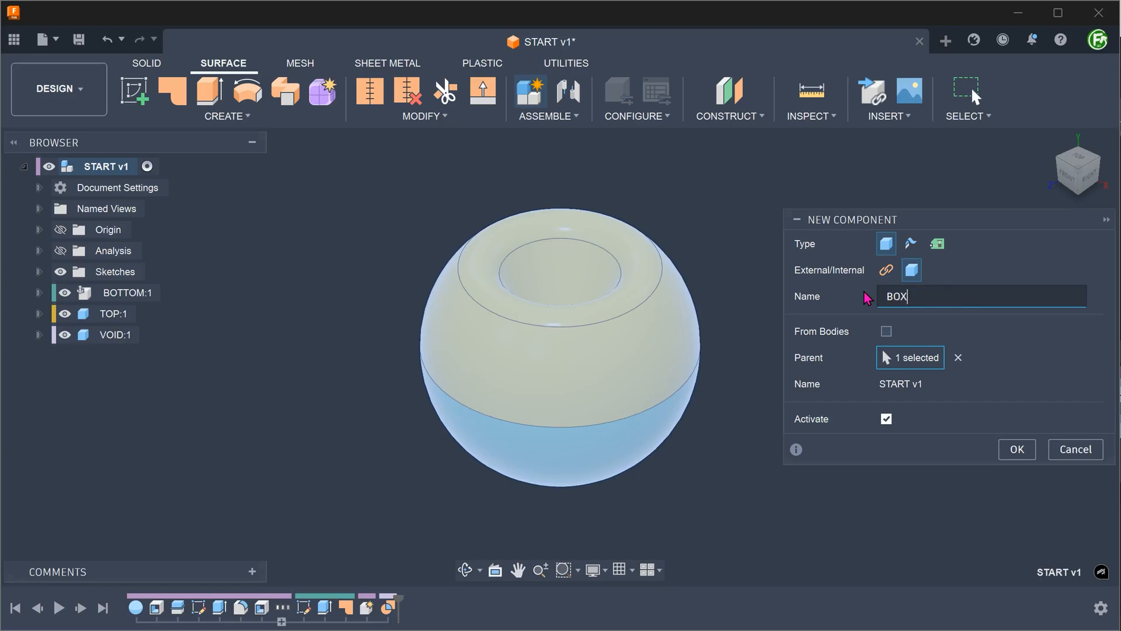
pyautogui.click(1015, 449)
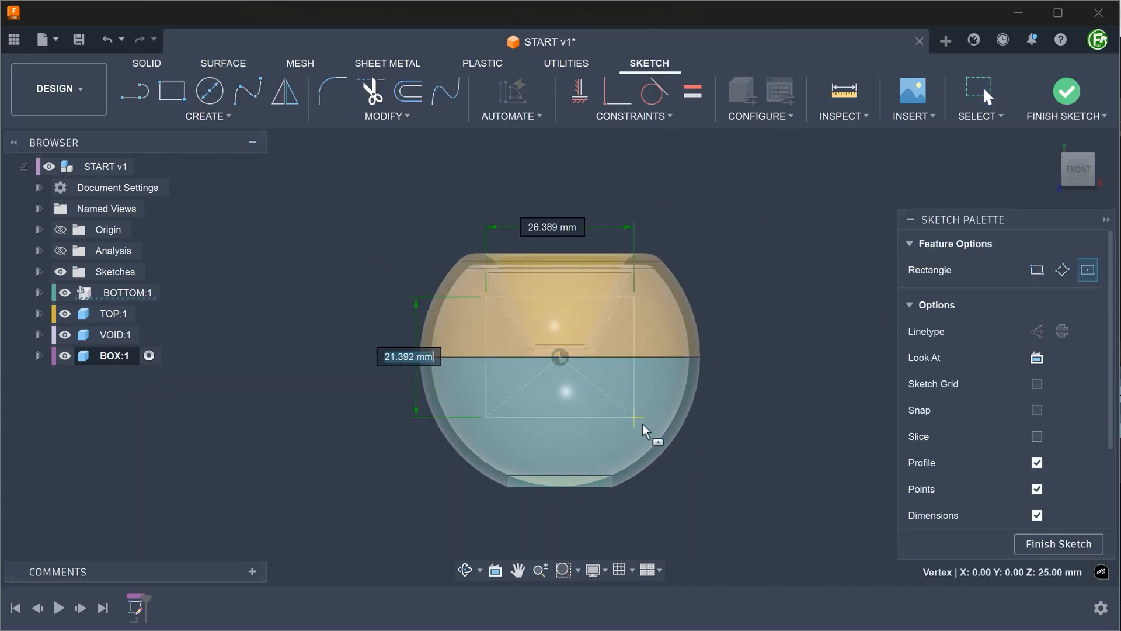
# Step: Size the centre rectangle sketch to 60 mm square around the sphere
pyautogui.write('60')
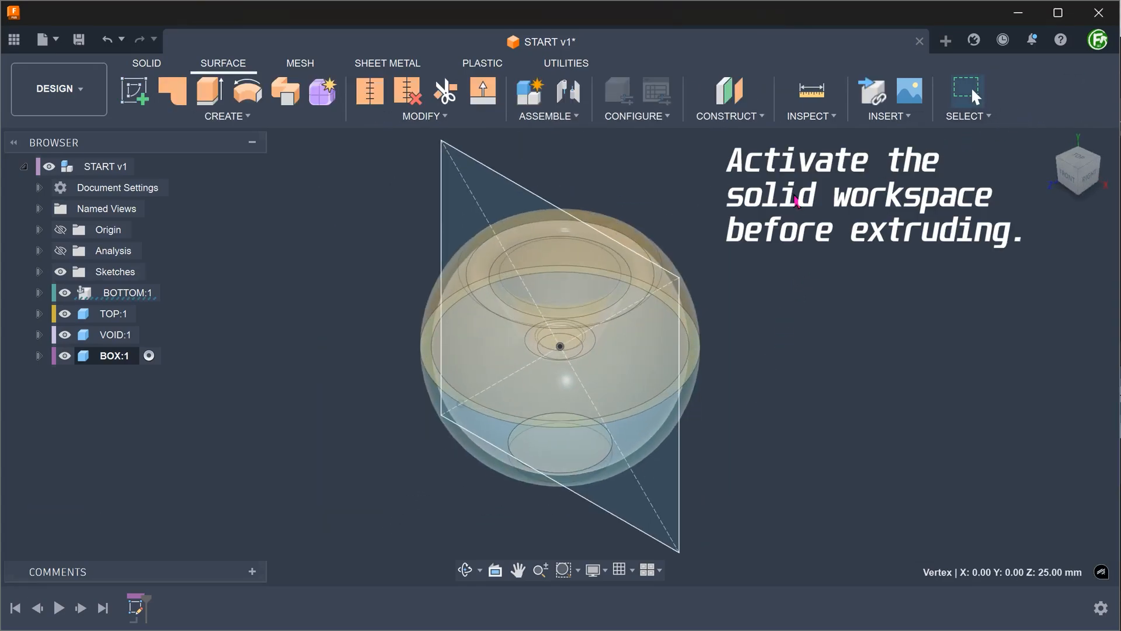
# Step: Extrude the square symmetrically 30 mm each way into a solid 60 mm cube
pyautogui.click(146, 63)
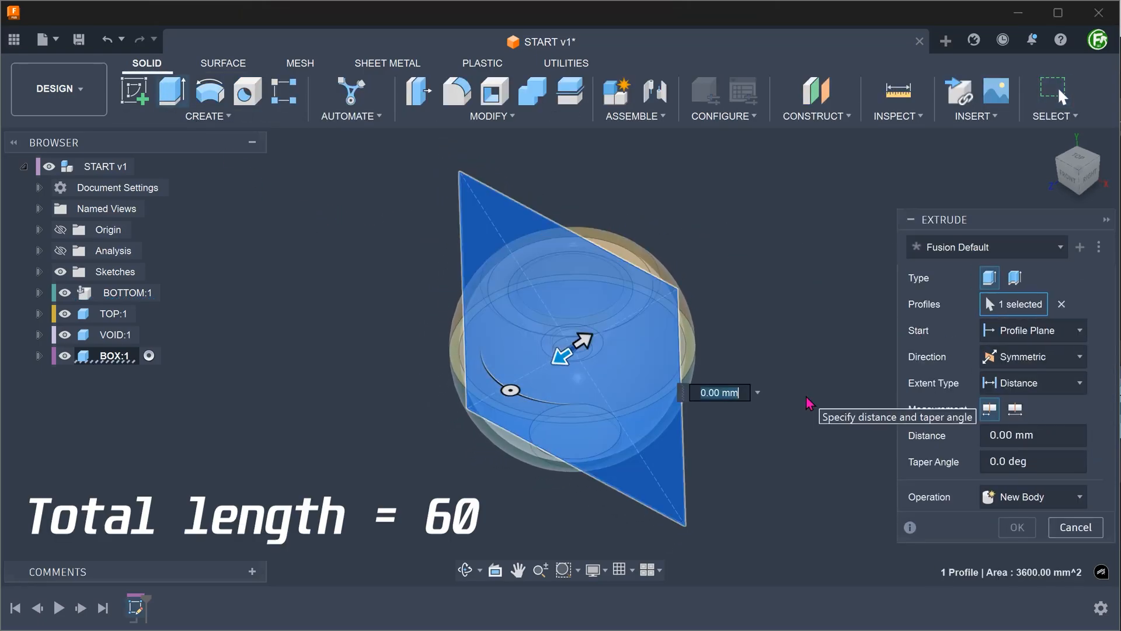
pyautogui.write('30')
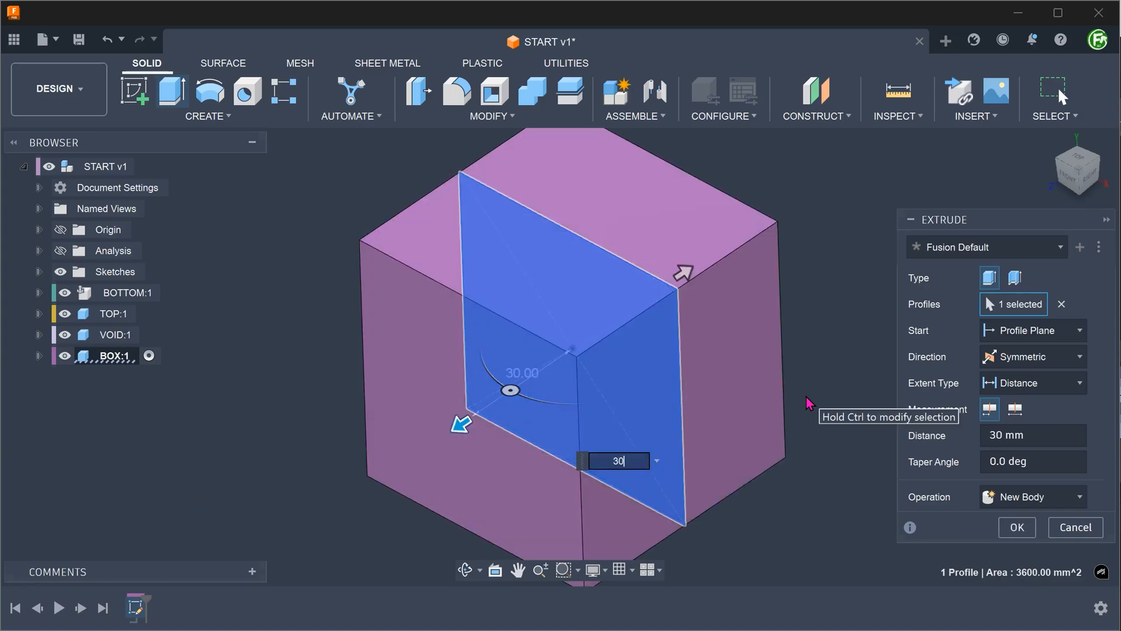
pyautogui.click(1016, 527)
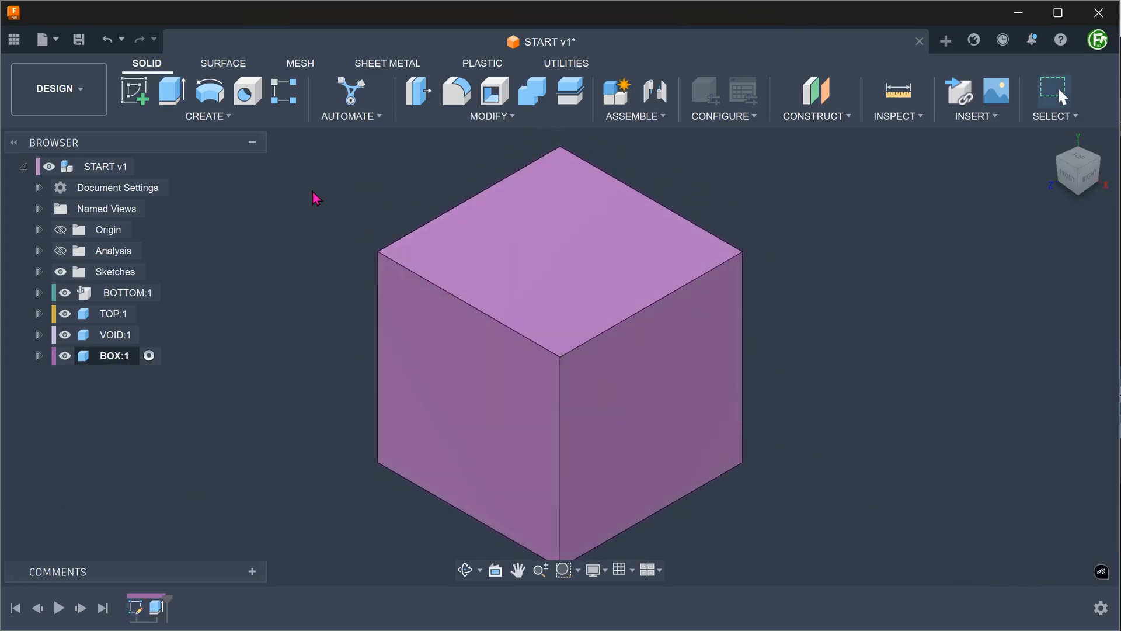
pyautogui.moveTo(298, 216)
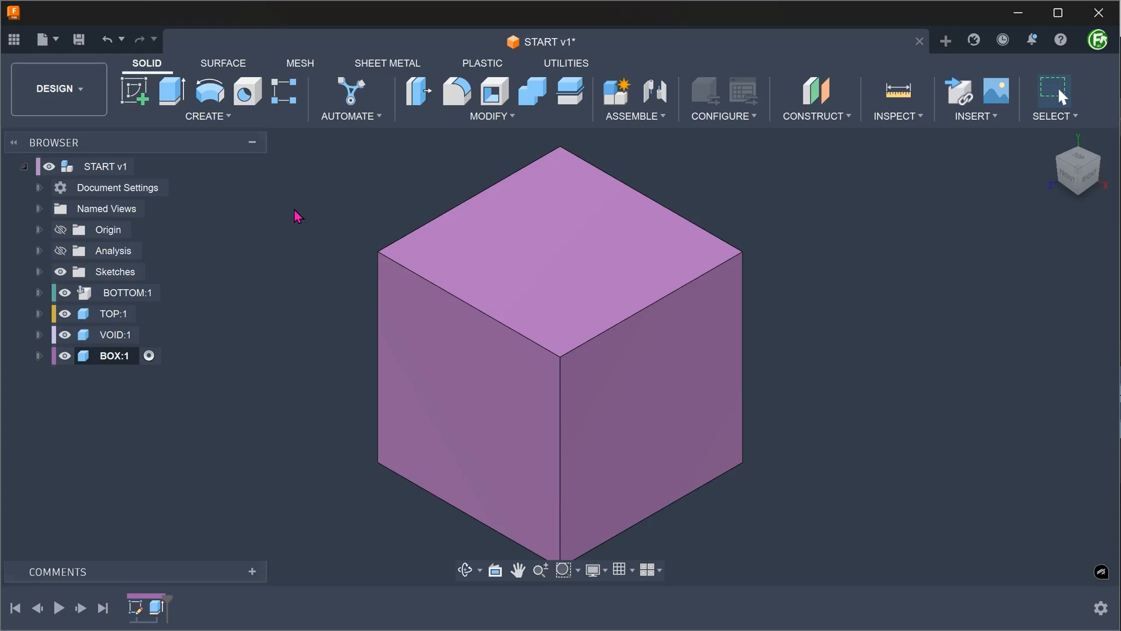
pyautogui.click(492, 115)
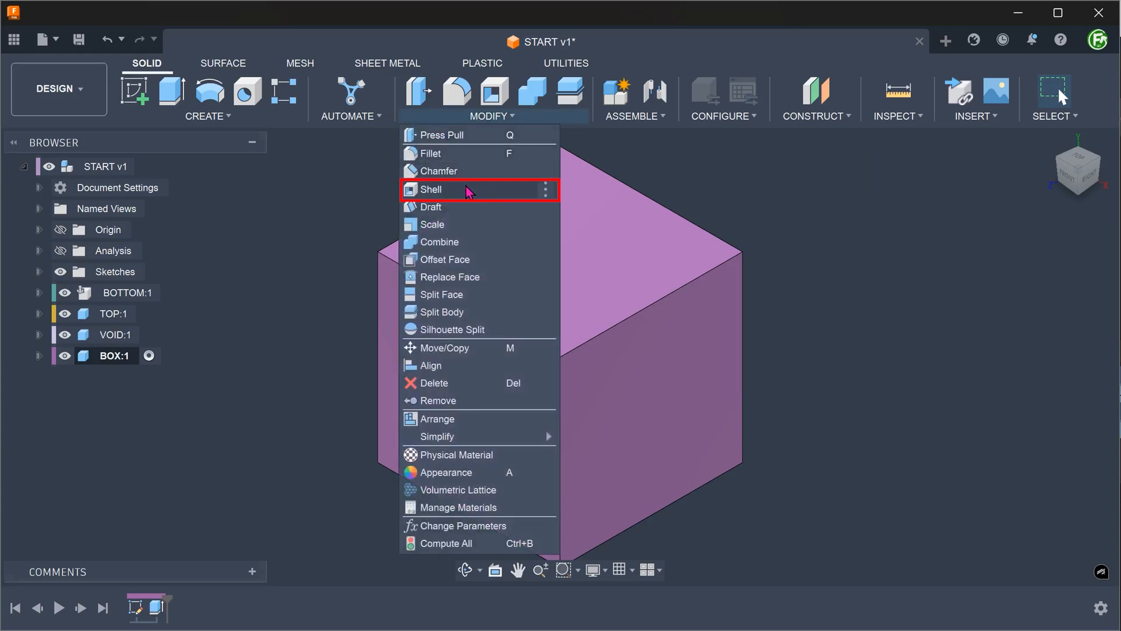
# Step: Shell Body1 of the BOX component with 2 mm inside wall thickness
pyautogui.click(431, 190)
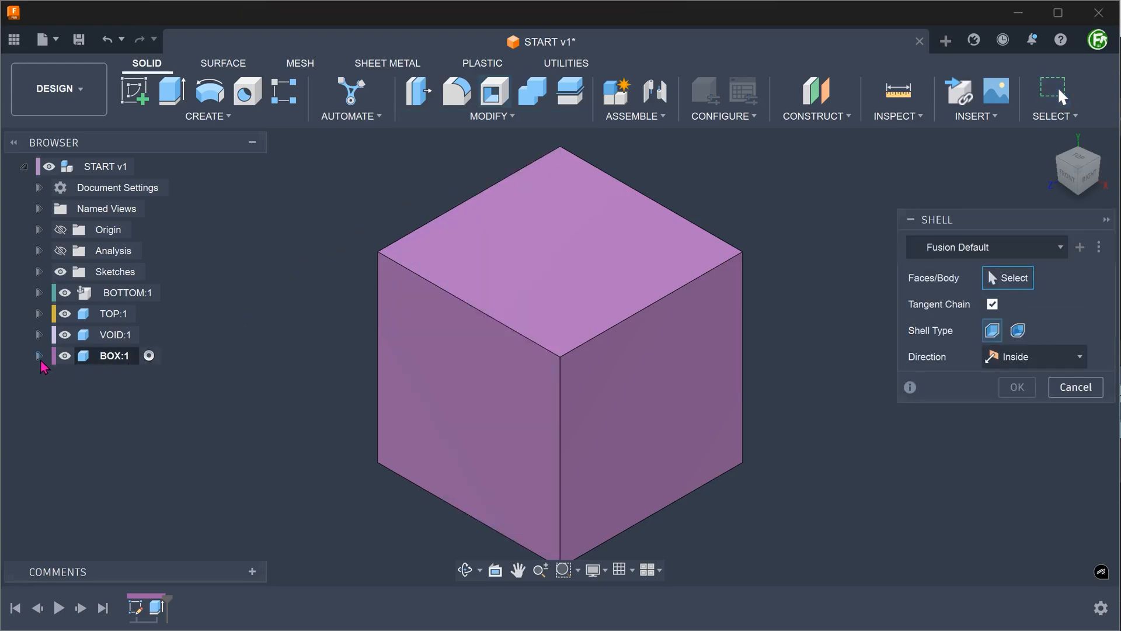
pyautogui.click(40, 355)
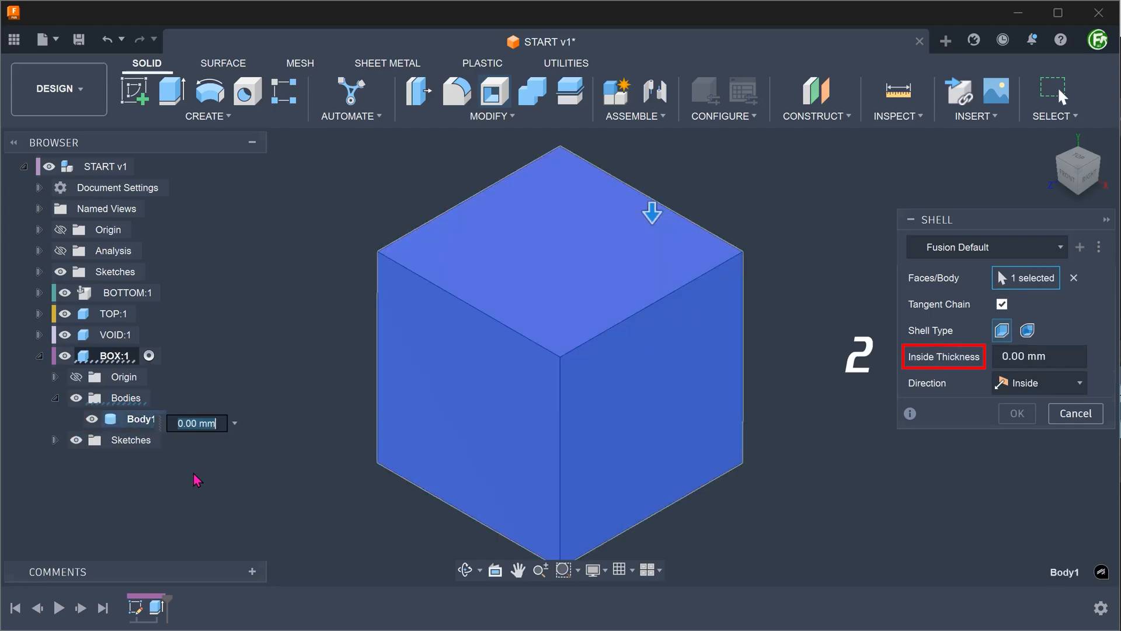
pyautogui.write('2')
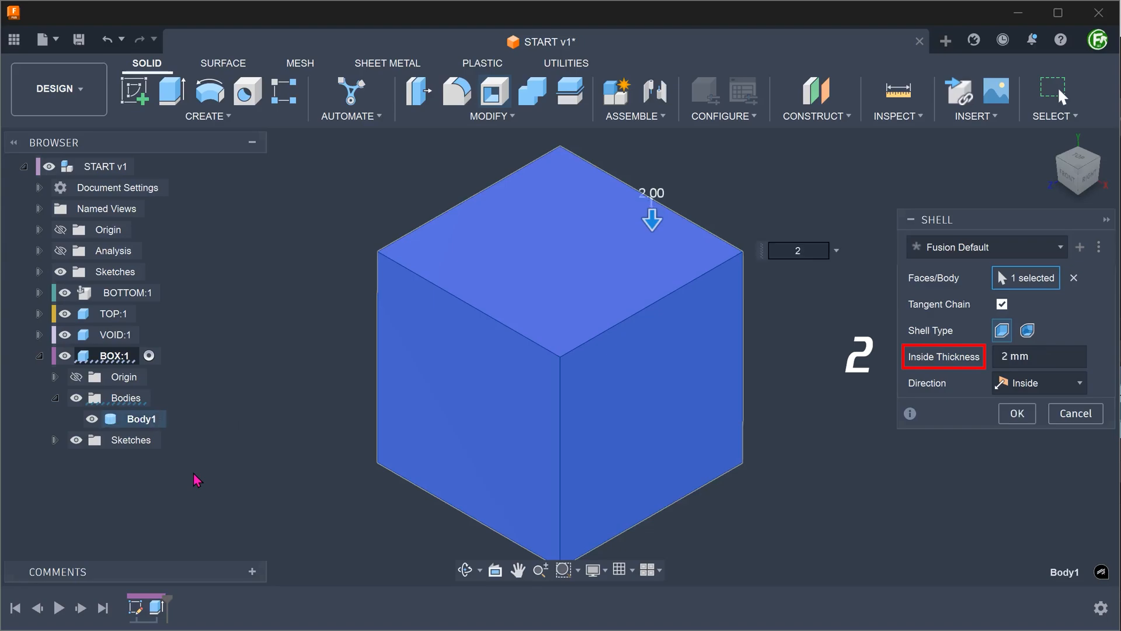
pyautogui.moveTo(340, 536)
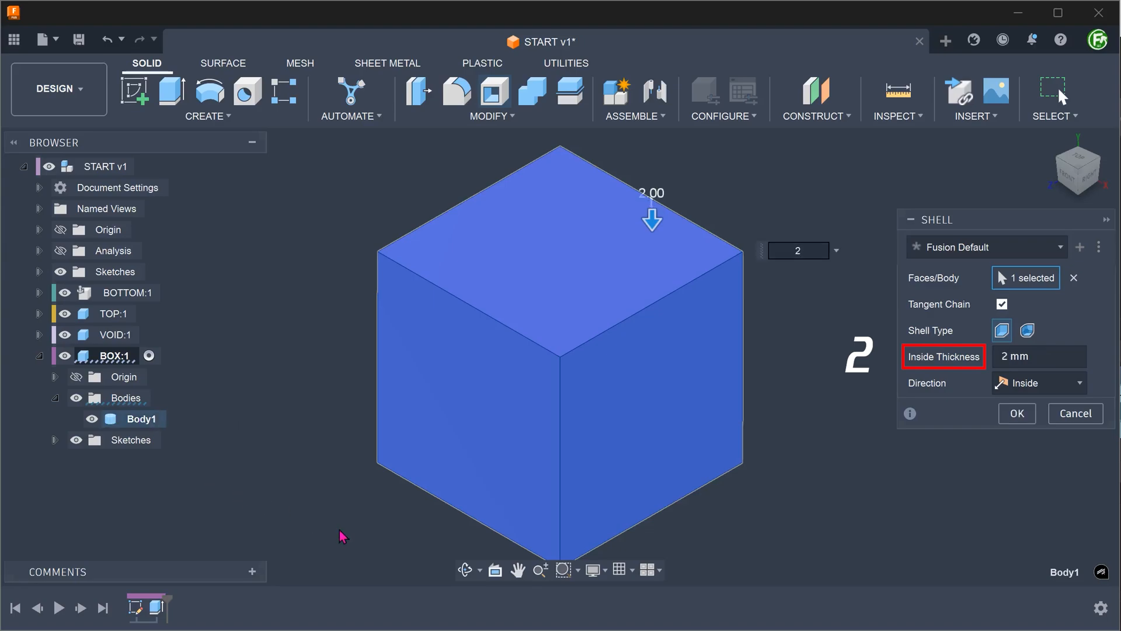
pyautogui.click(1016, 412)
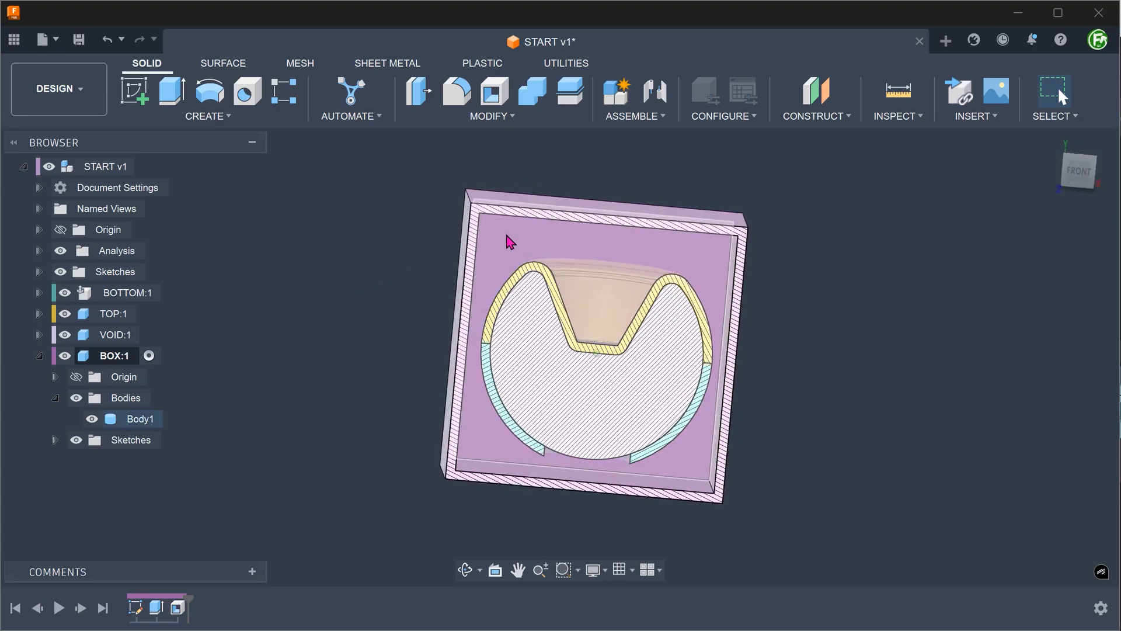
# Step: Orbit the sectioned box to inspect the walls around the sphere
pyautogui.moveTo(509, 239); pyautogui.dragTo(296, 263)
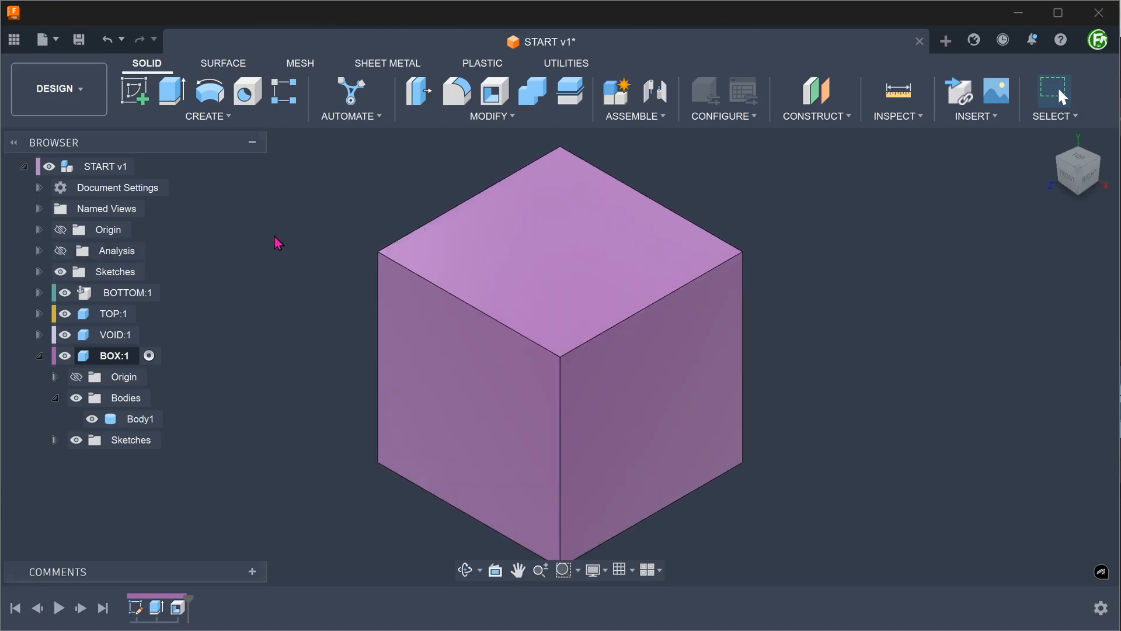
pyautogui.moveTo(299, 230)
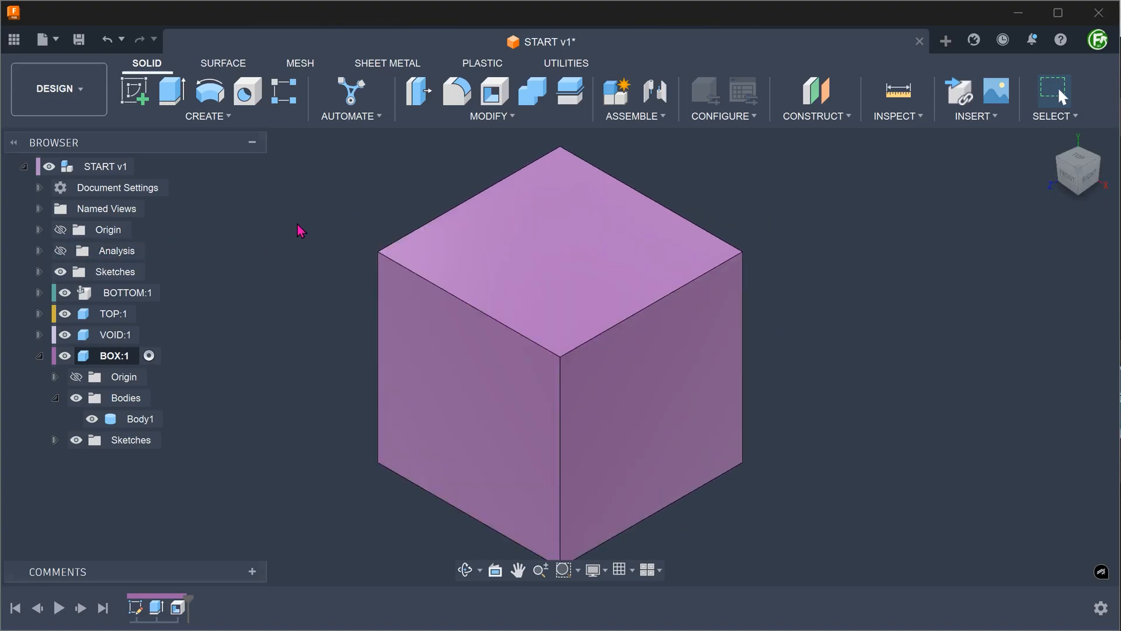
pyautogui.click(208, 116)
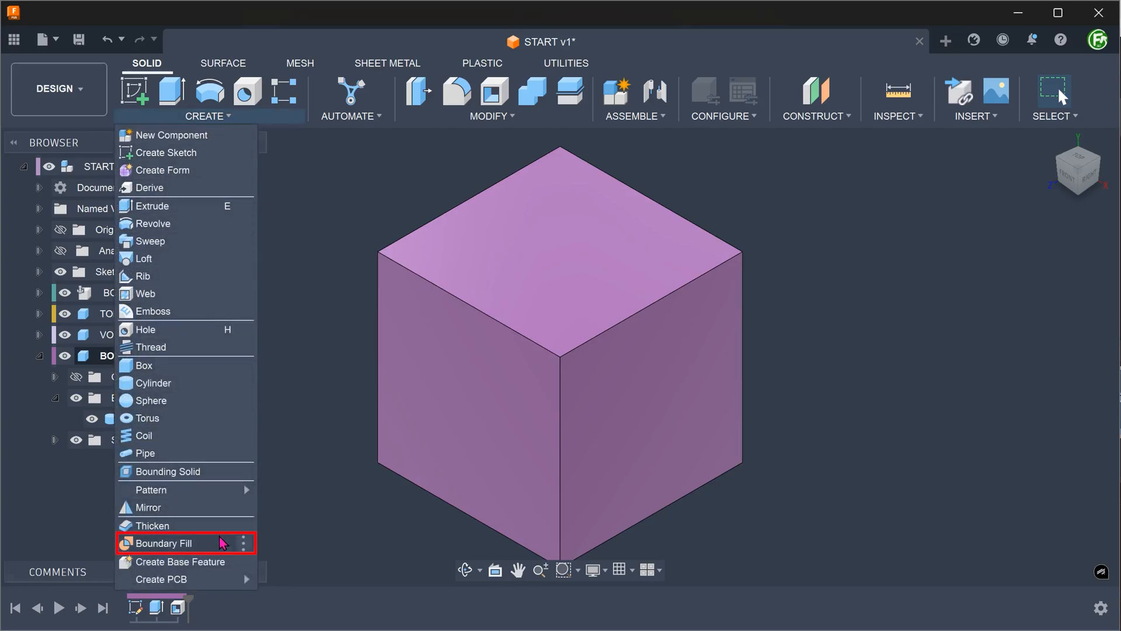
# Step: Start a Boundary Fill and hide the BOX component to reach the sphere bodies
pyautogui.click(162, 543)
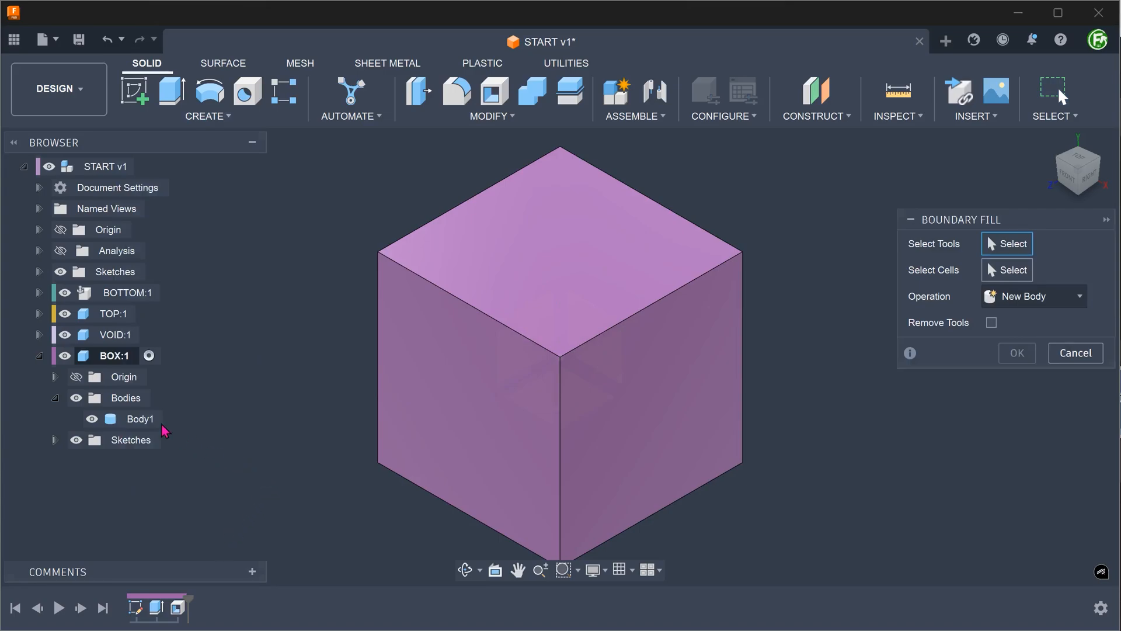
pyautogui.click(40, 355)
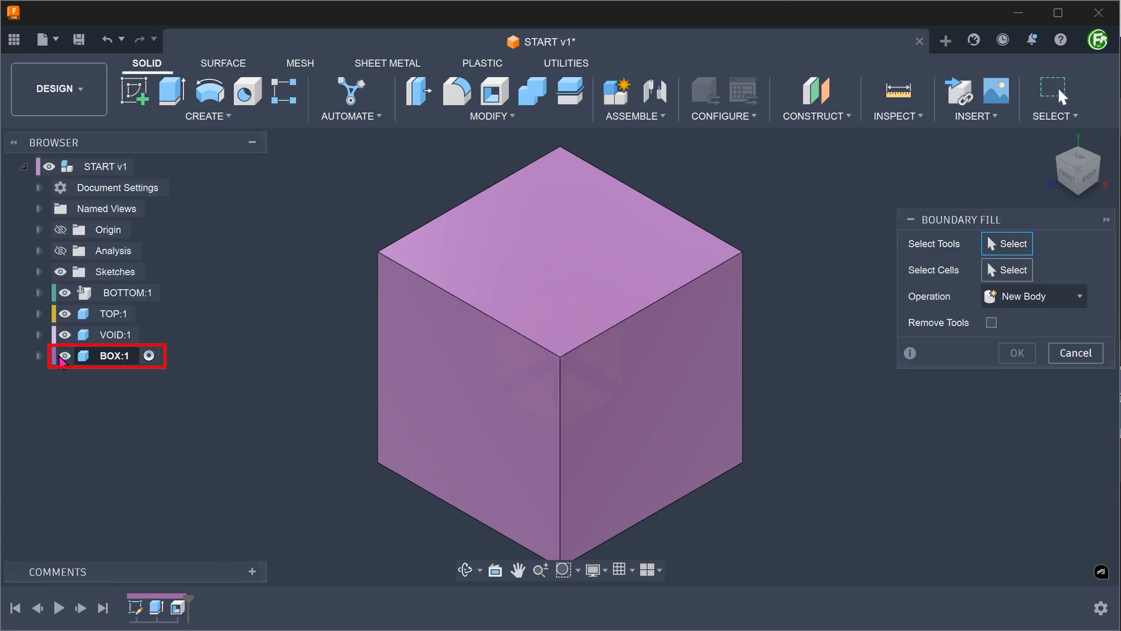
pyautogui.click(63, 355)
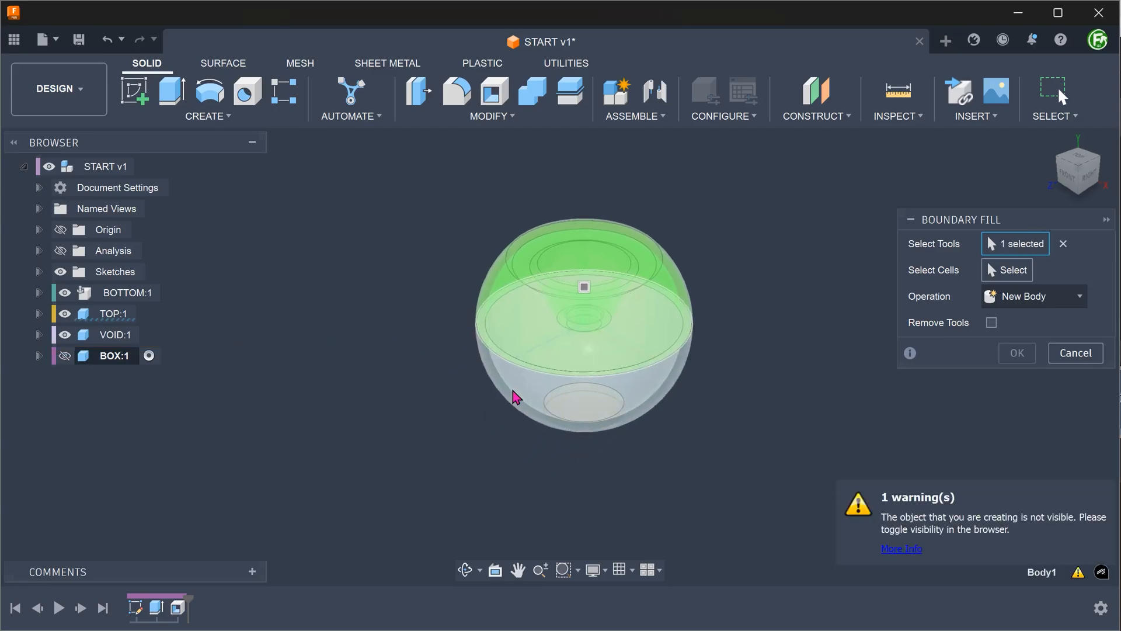
# Step: Select the TOP, BOTTOM and VOID bodies as tools, then show BOX again for selection
pyautogui.click(585, 358)
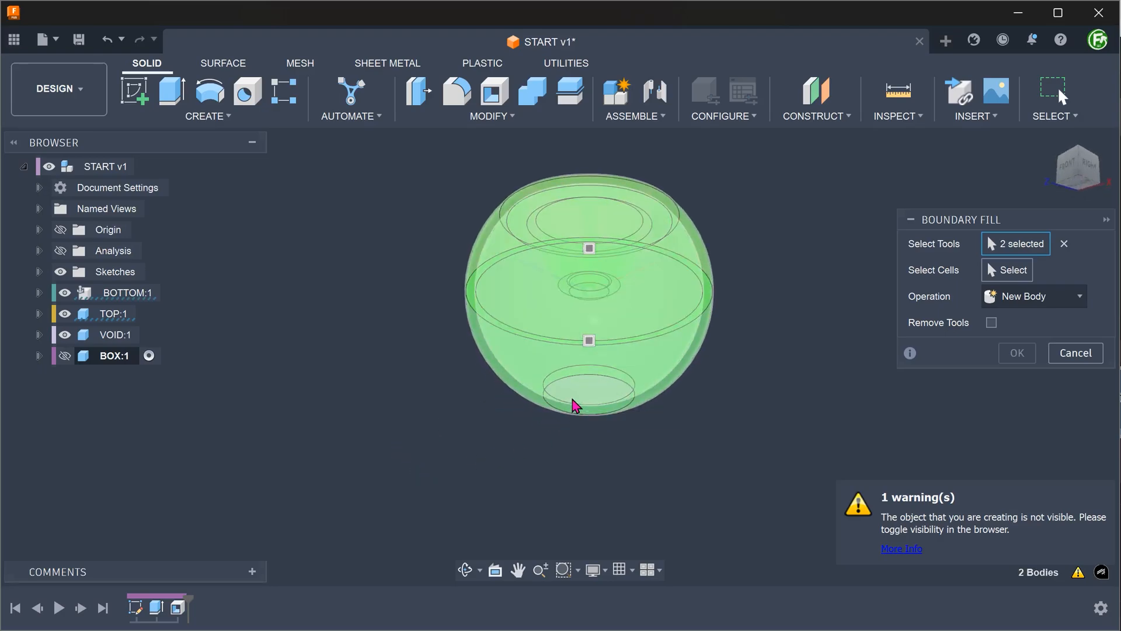
pyautogui.click(588, 302)
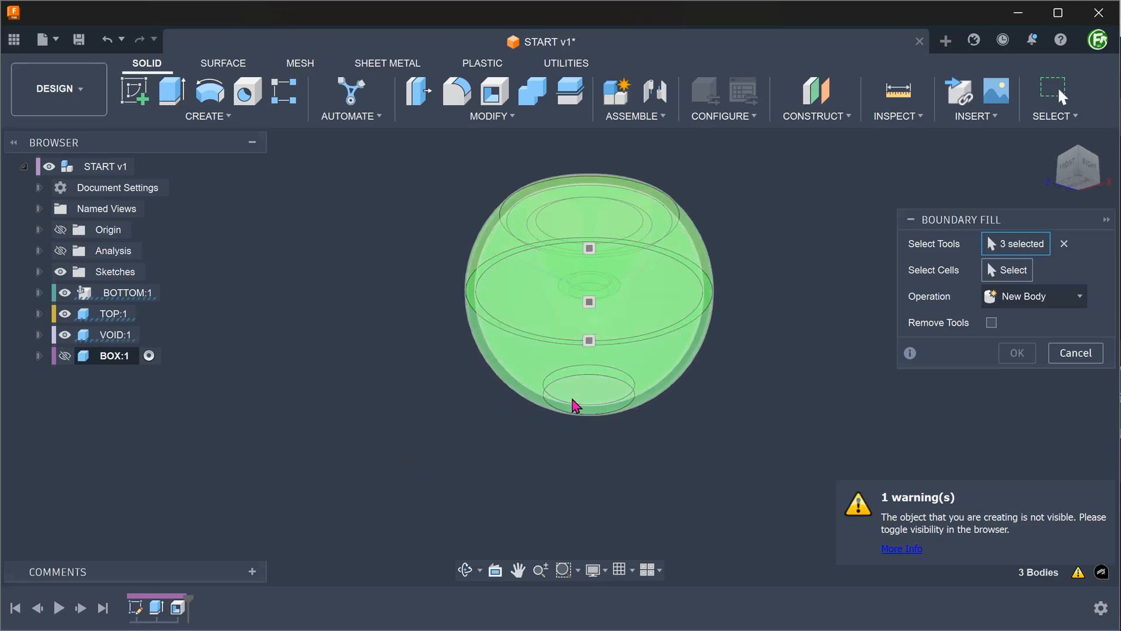
pyautogui.click(63, 356)
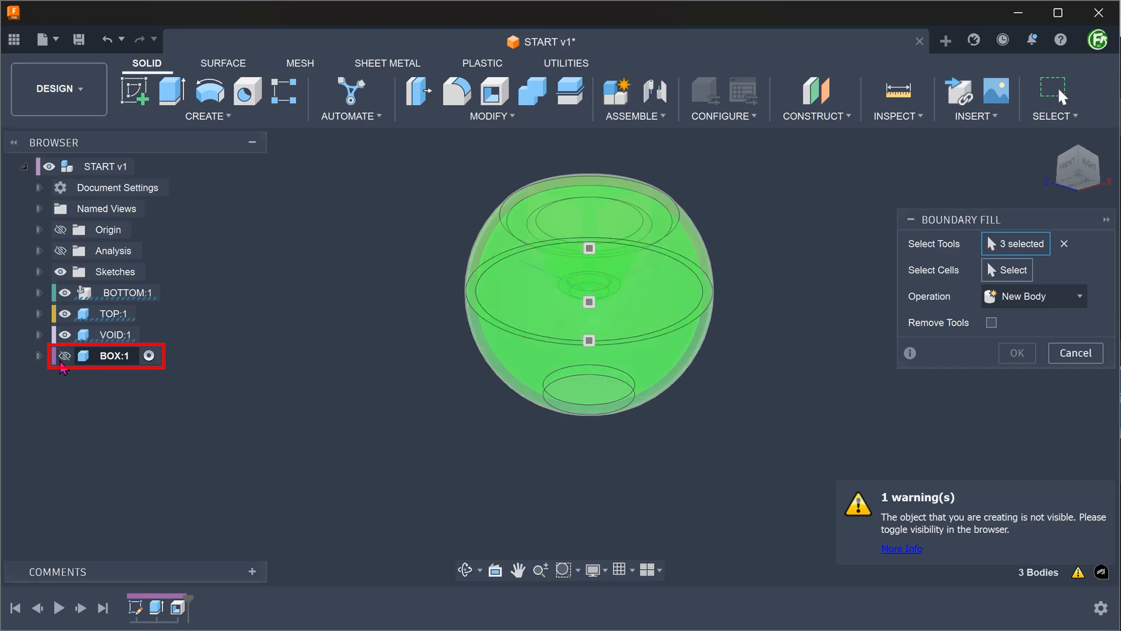
pyautogui.click(62, 355)
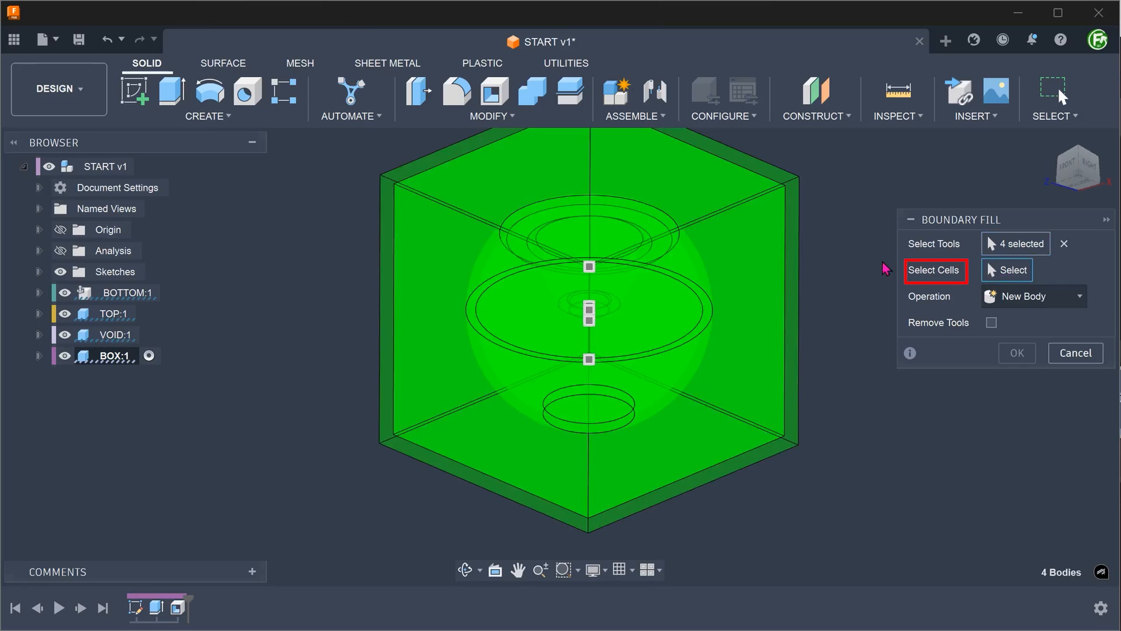
# Step: Switch the Boundary Fill from tool selection to Select Cells mode
pyautogui.click(589, 266)
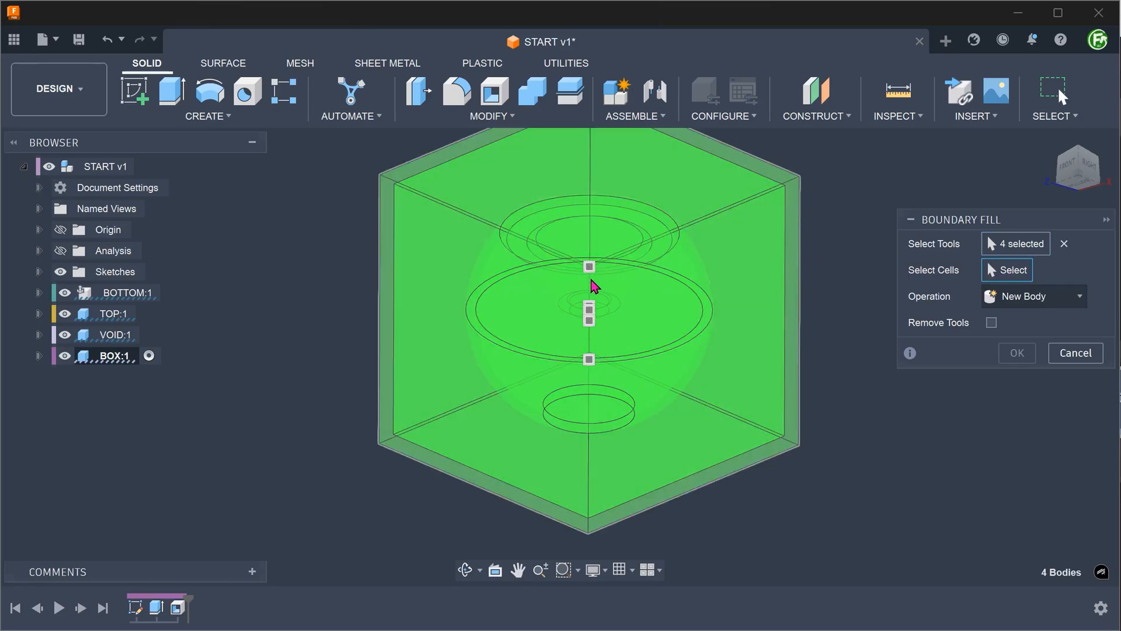
pyautogui.moveTo(587, 310)
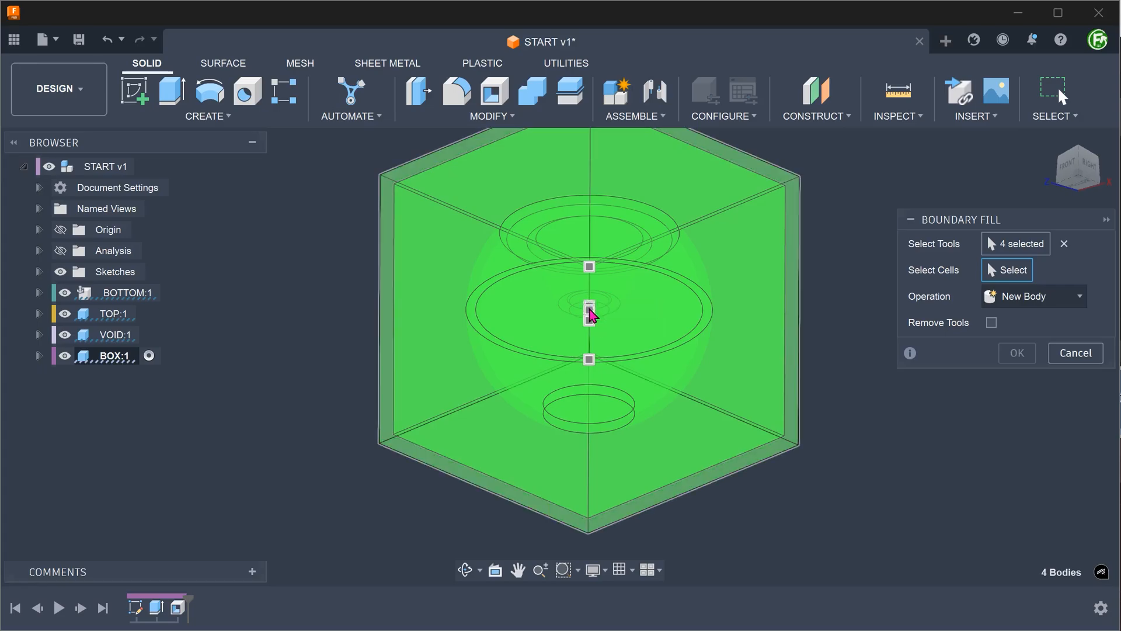
pyautogui.moveTo(589, 313)
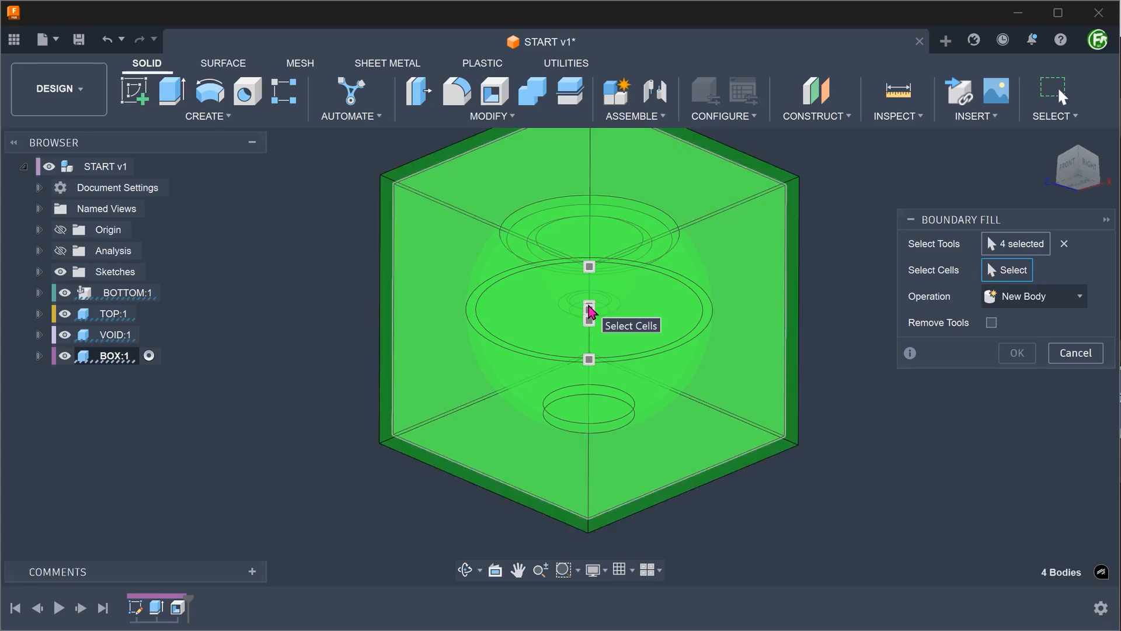